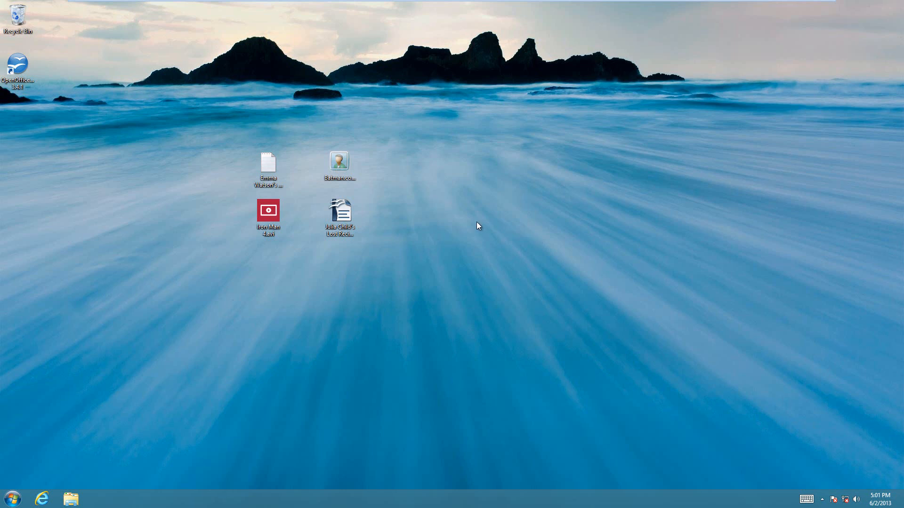
mouse_move(478, 224)
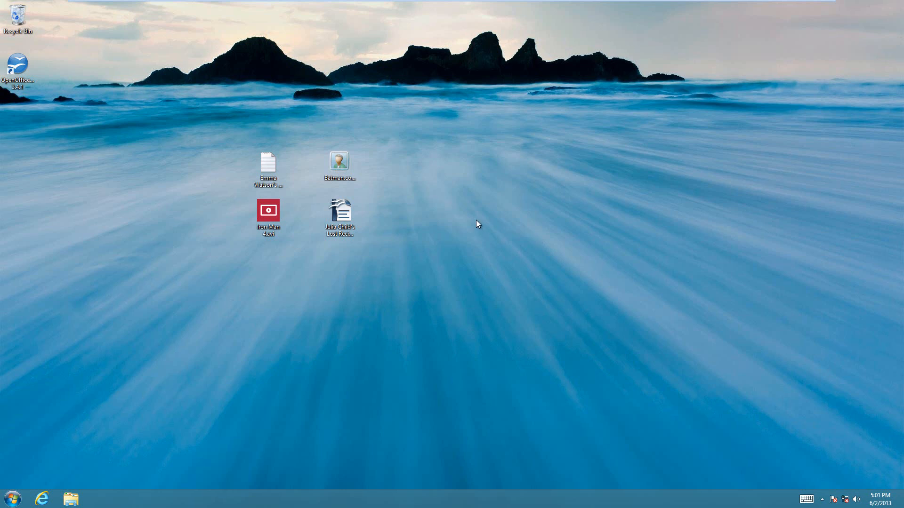
mouse_move(444, 136)
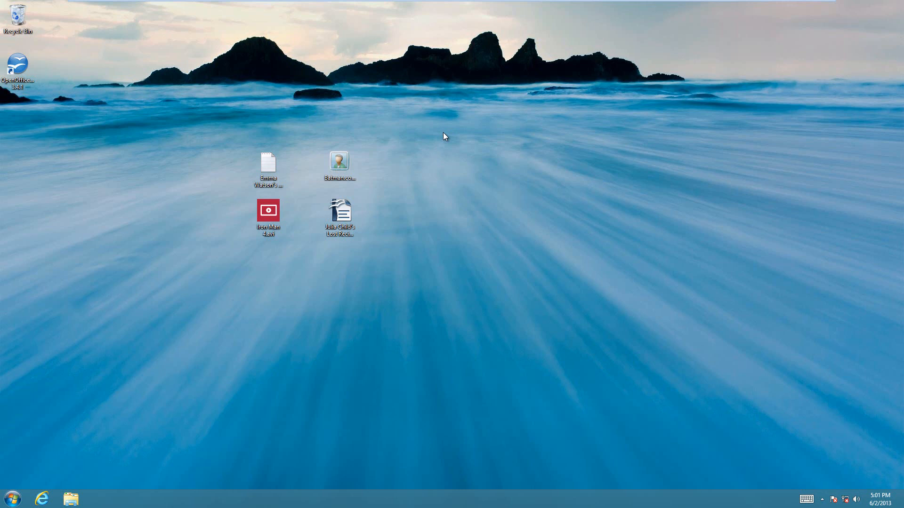
mouse_move(443, 135)
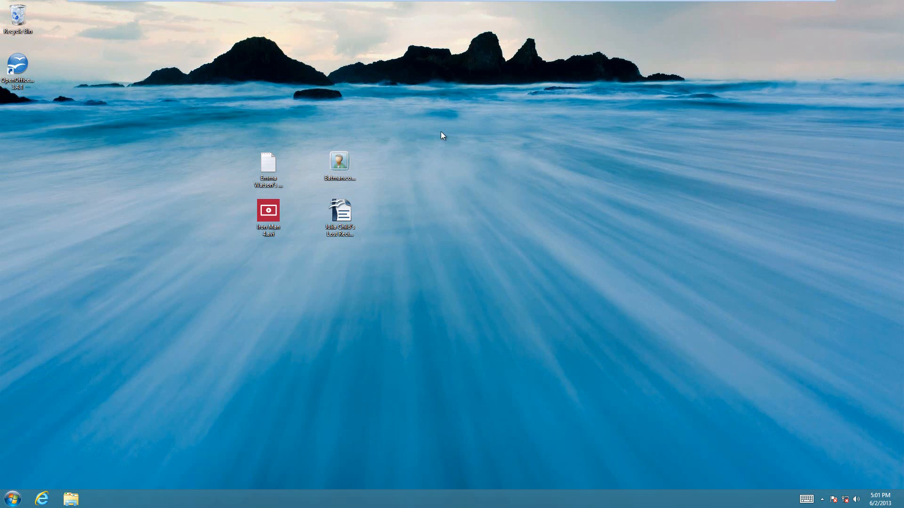
mouse_move(419, 225)
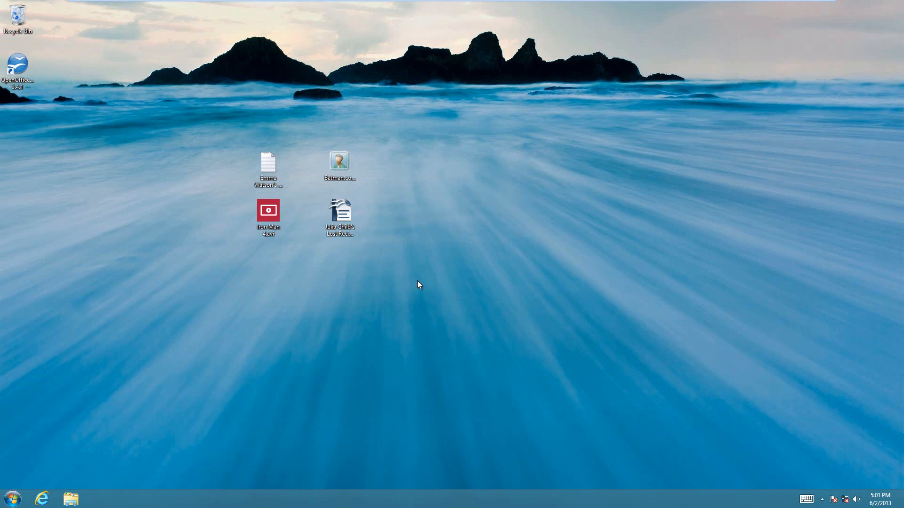
mouse_move(423, 287)
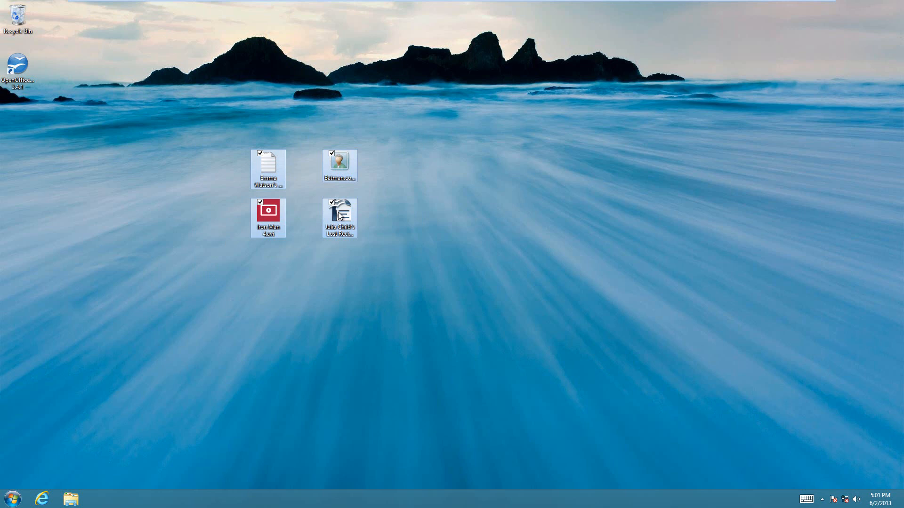
- Send the four selected desktop files to a new compressed (zipped) folder
right_click(268, 218)
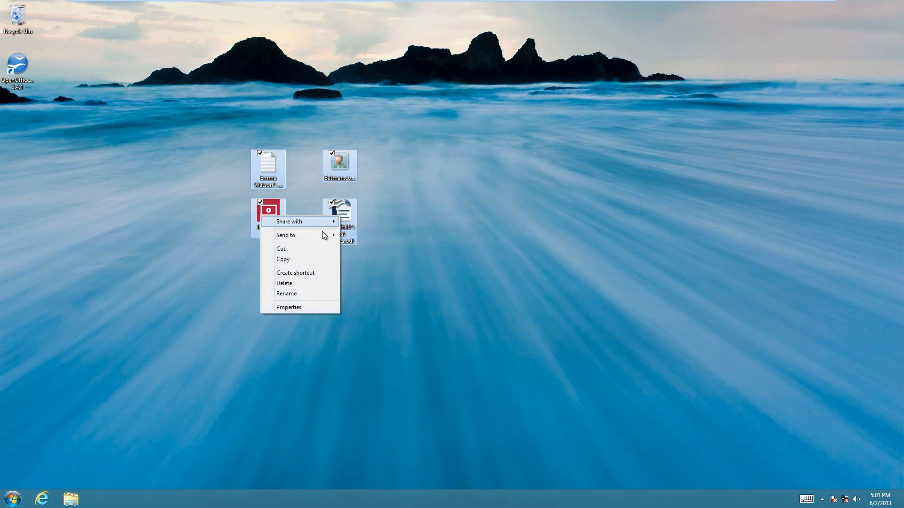
mouse_move(285, 235)
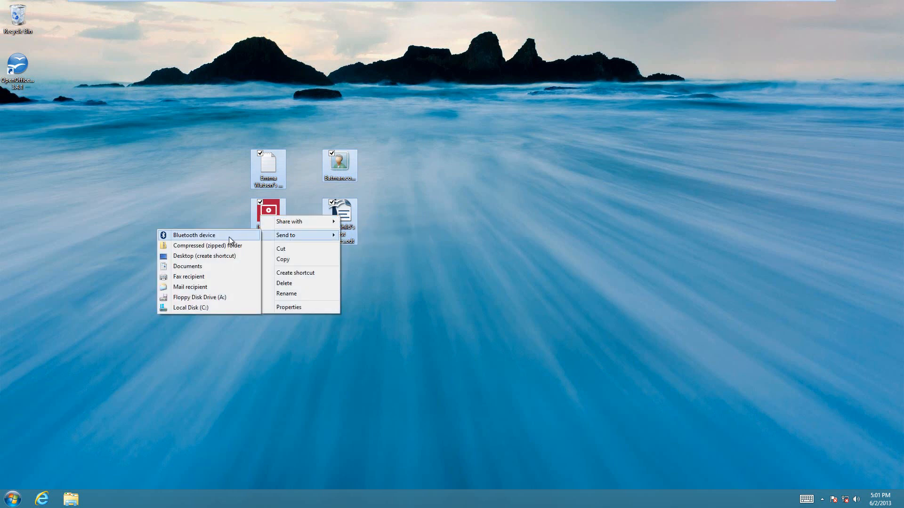
mouse_move(223, 248)
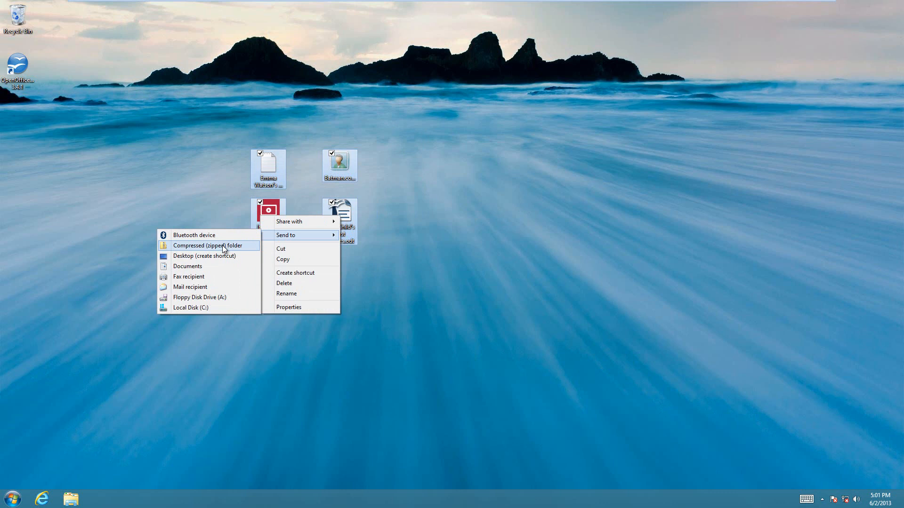
click(208, 244)
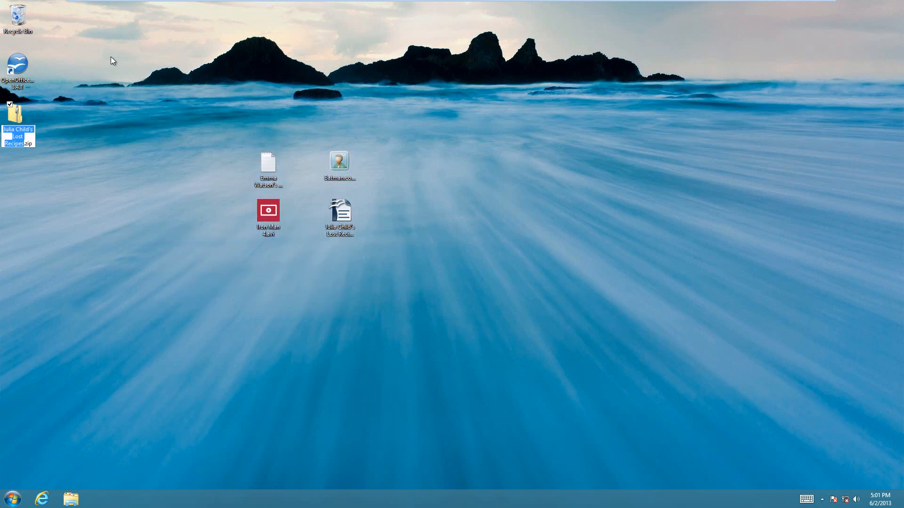
mouse_move(125, 152)
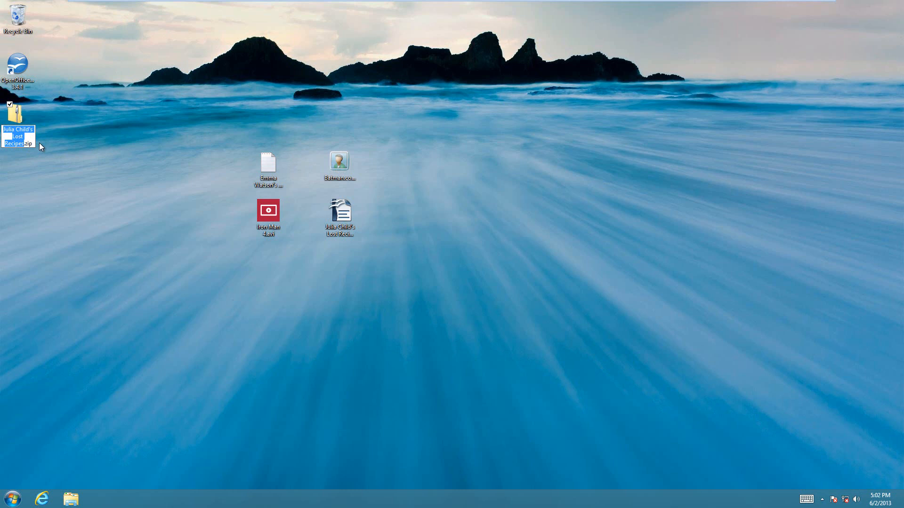
mouse_move(250, 151)
text(Super Secret Stuff)
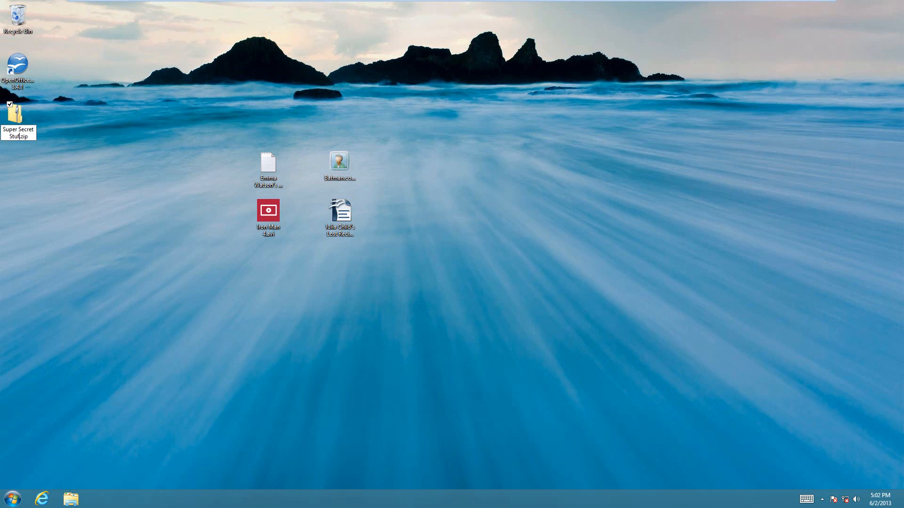
- Confirm the name 'Super Secret Stuff' for the zip and drag it beside the files
click(18, 112)
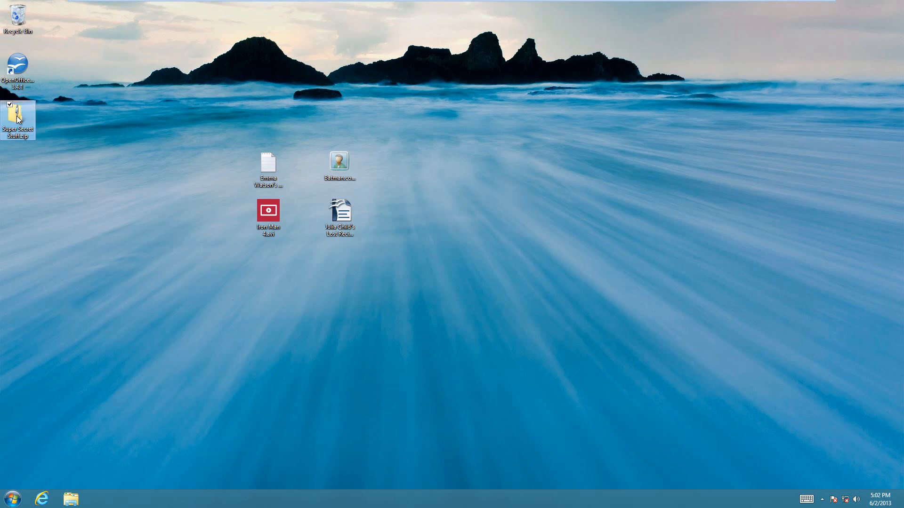
drag(17, 119, 89, 167)
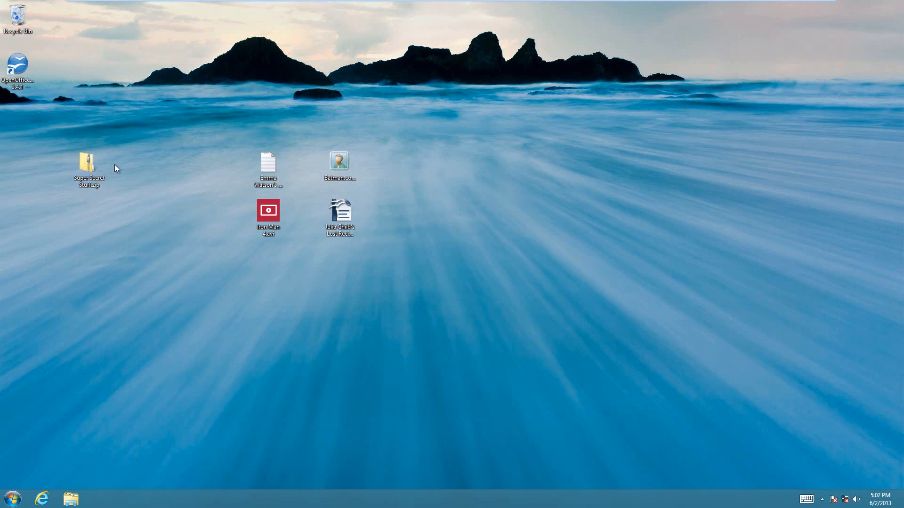
mouse_move(128, 165)
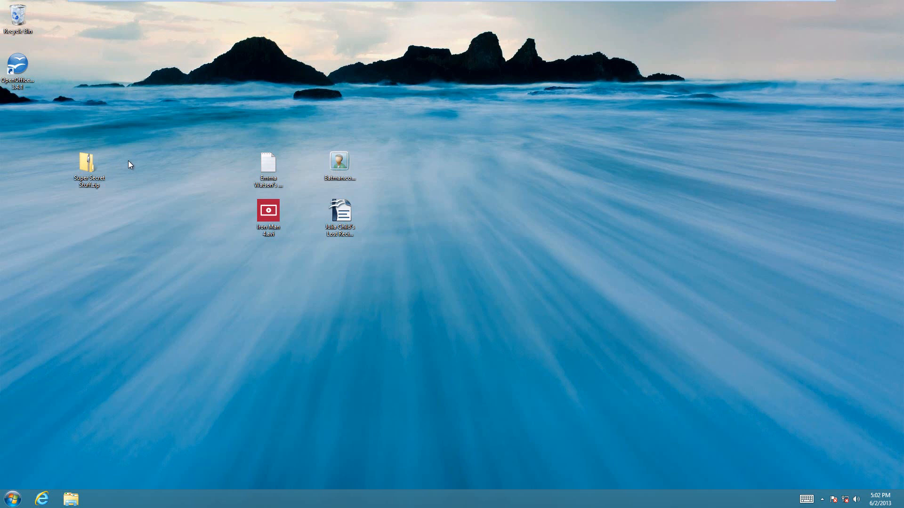
mouse_move(88, 164)
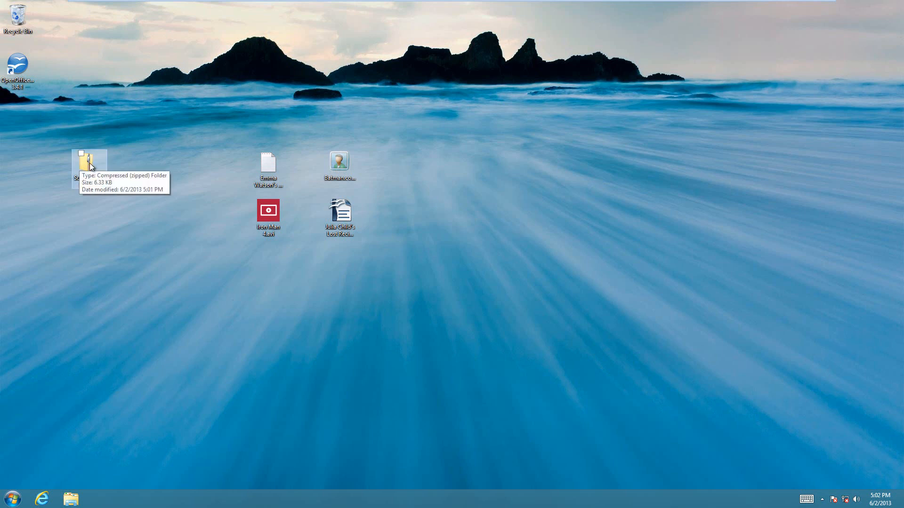
- Choose Extract All on Super Secret Stuff.zip from its right-click menu
right_click(90, 164)
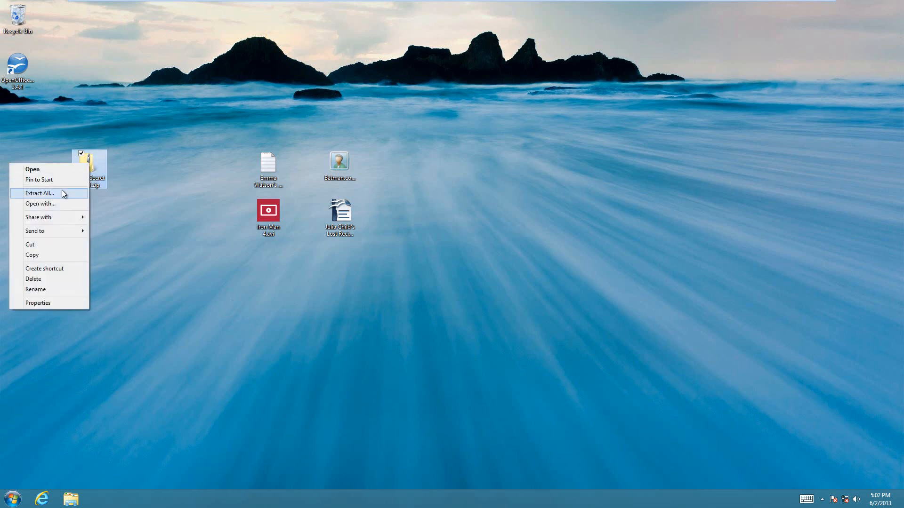
click(37, 193)
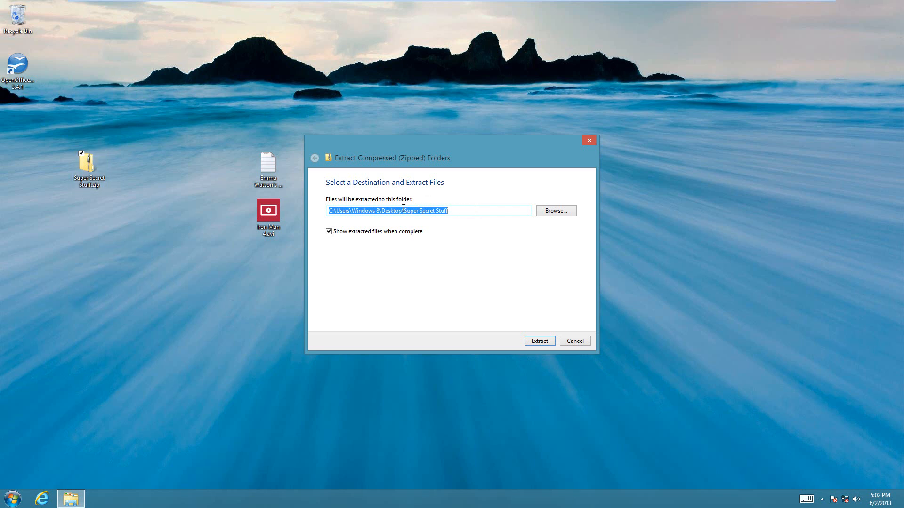
mouse_move(100, 237)
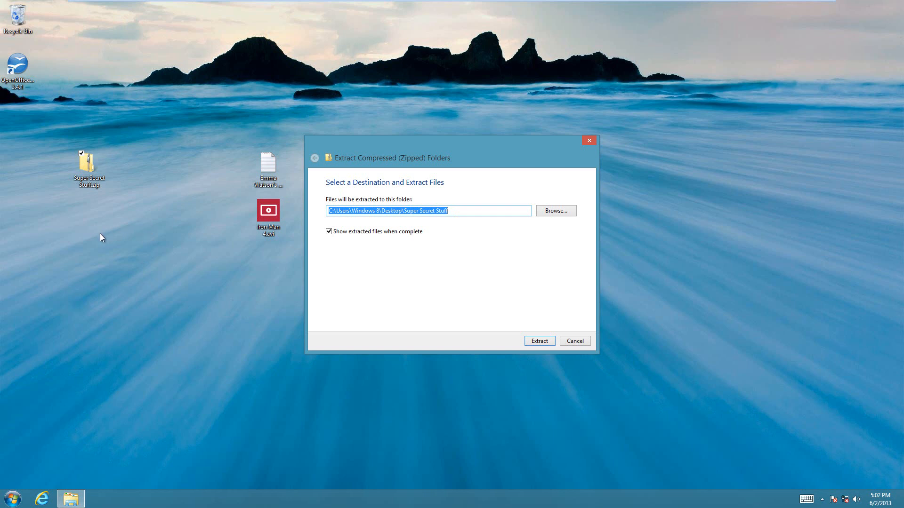
mouse_move(552, 357)
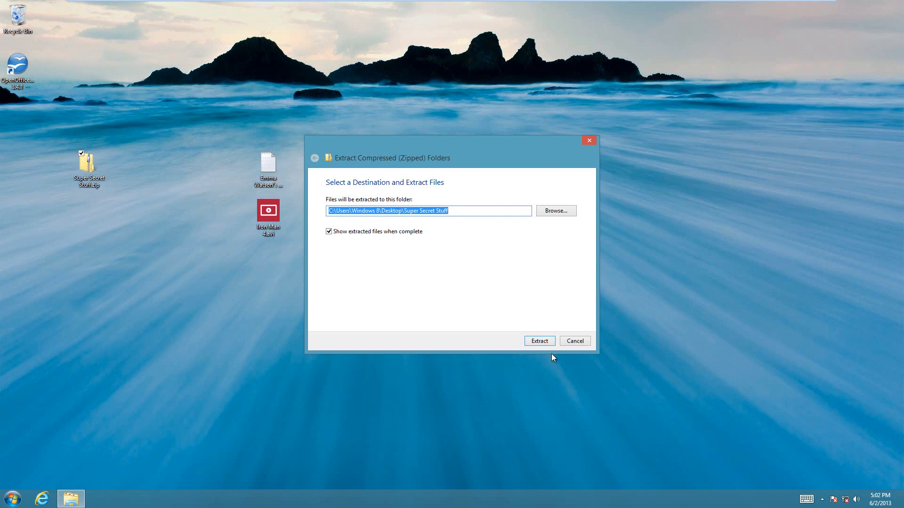
- Extract the zip to the default Desktop\Super Secret Stuff destination
click(538, 341)
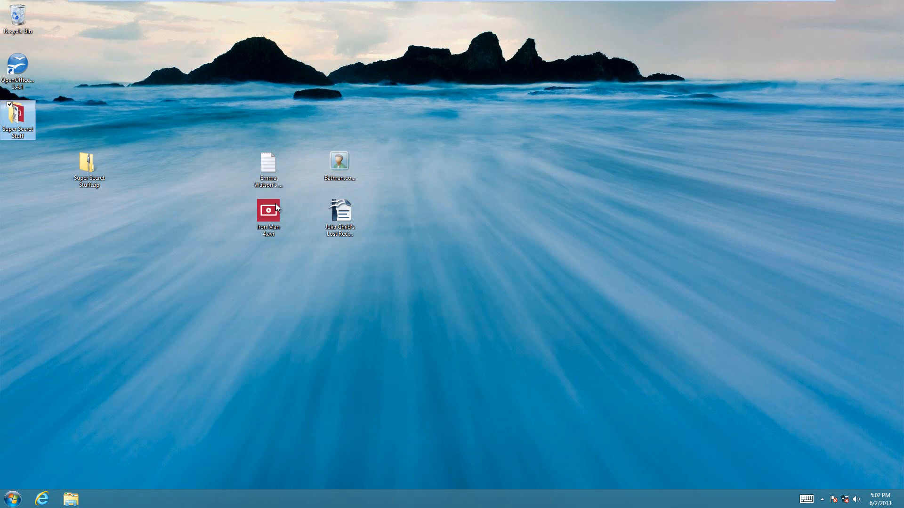
mouse_move(242, 222)
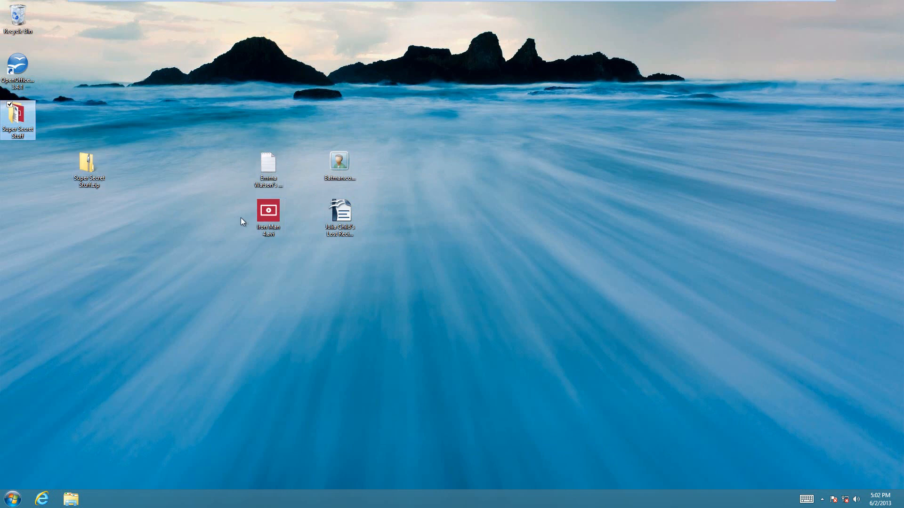
mouse_move(34, 114)
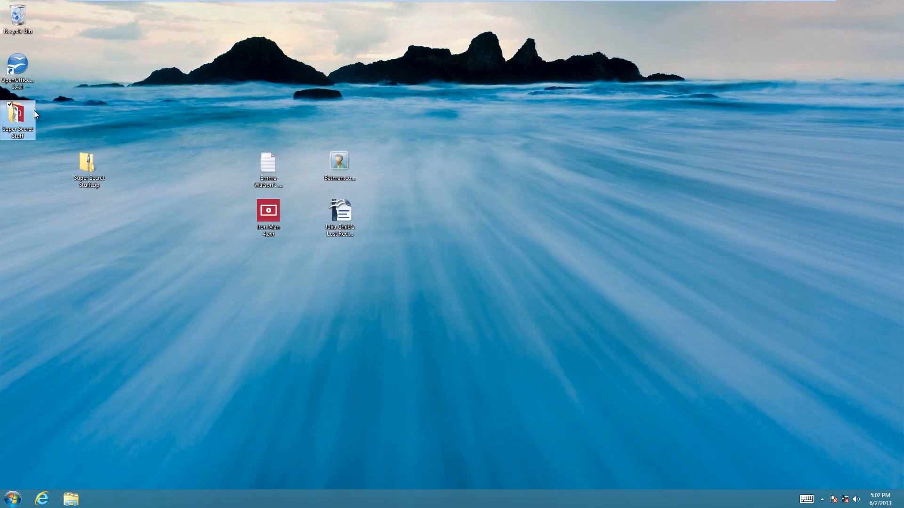
mouse_move(88, 167)
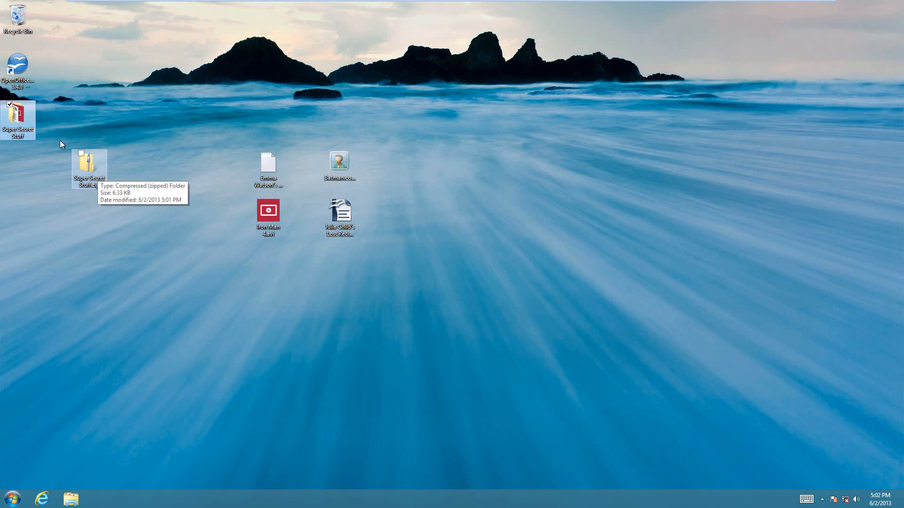
mouse_move(268, 216)
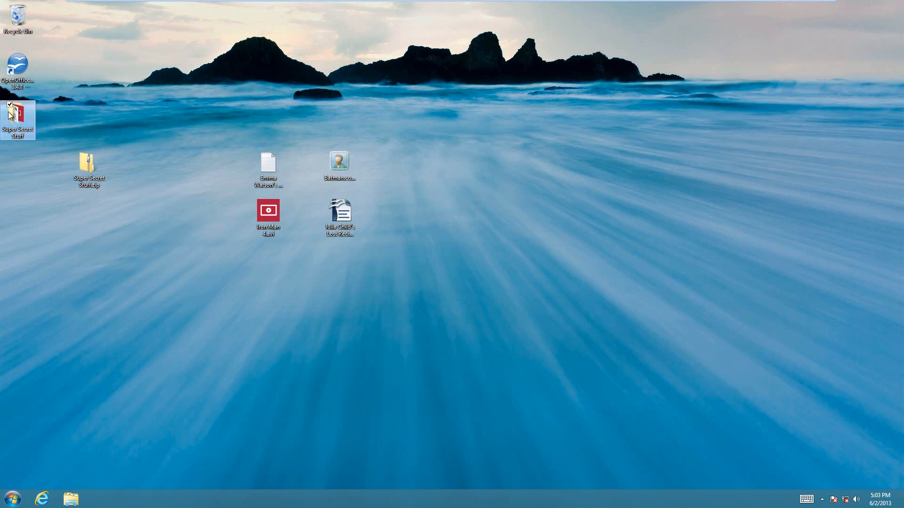
mouse_move(11, 114)
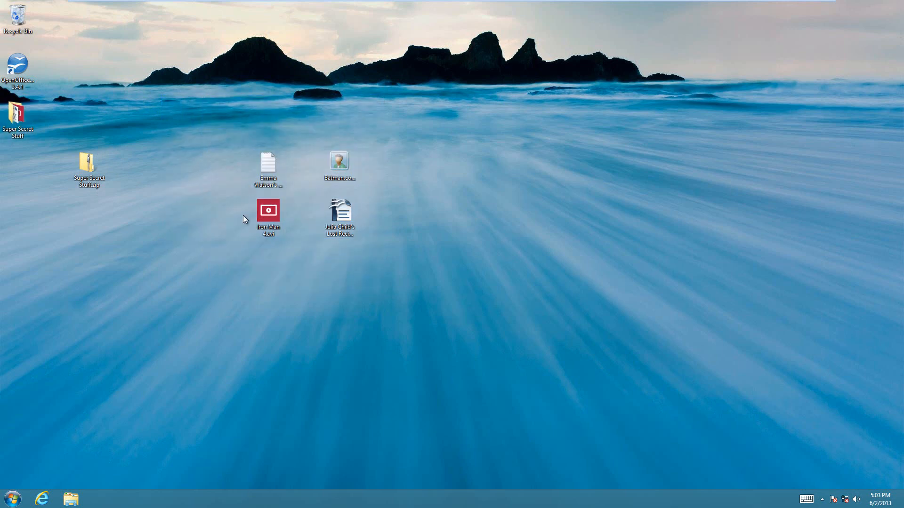
- Open the Super Secret Stuff folder to view its four files, then close it
click(71, 498)
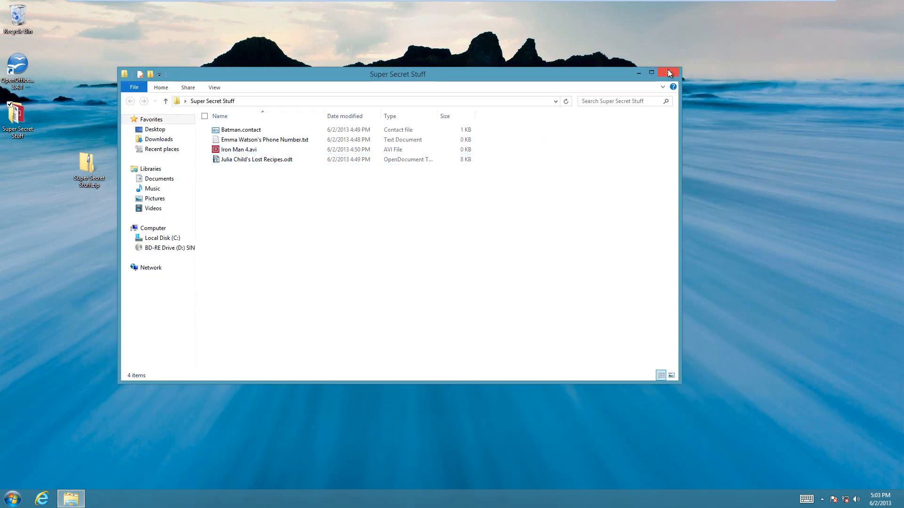
click(668, 73)
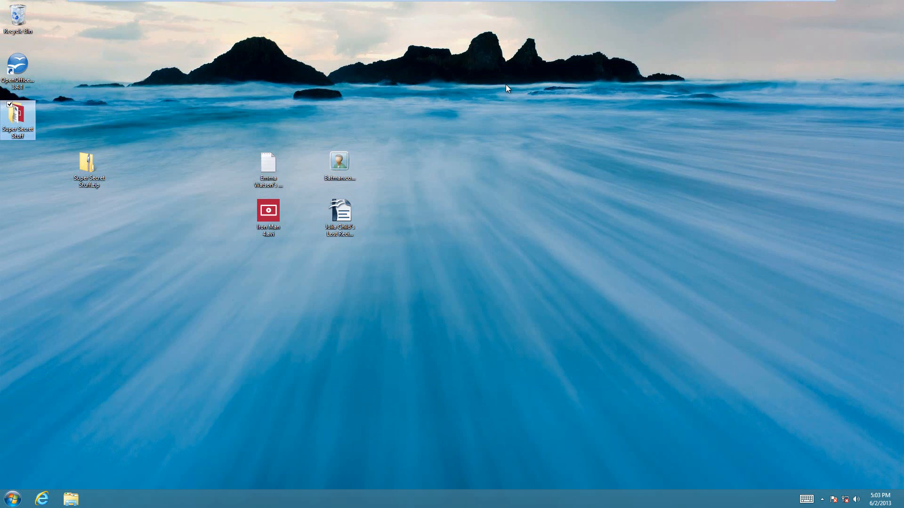
mouse_move(53, 354)
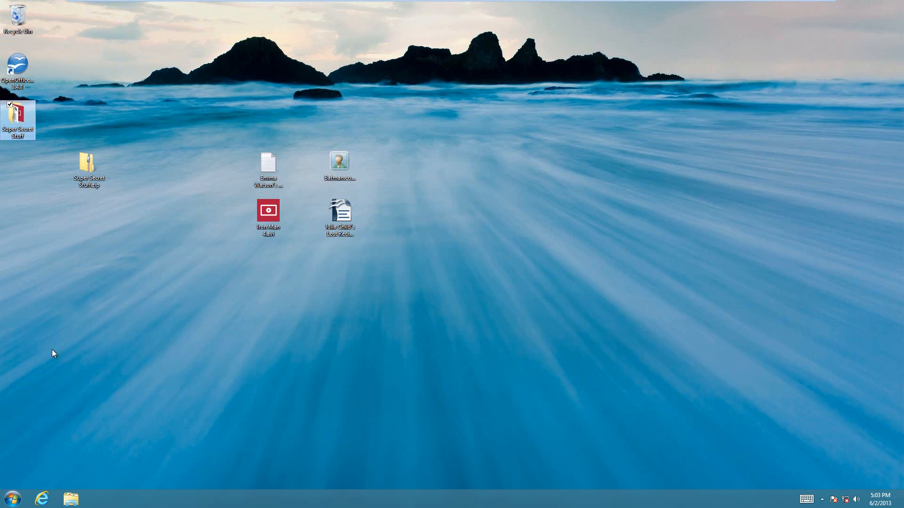